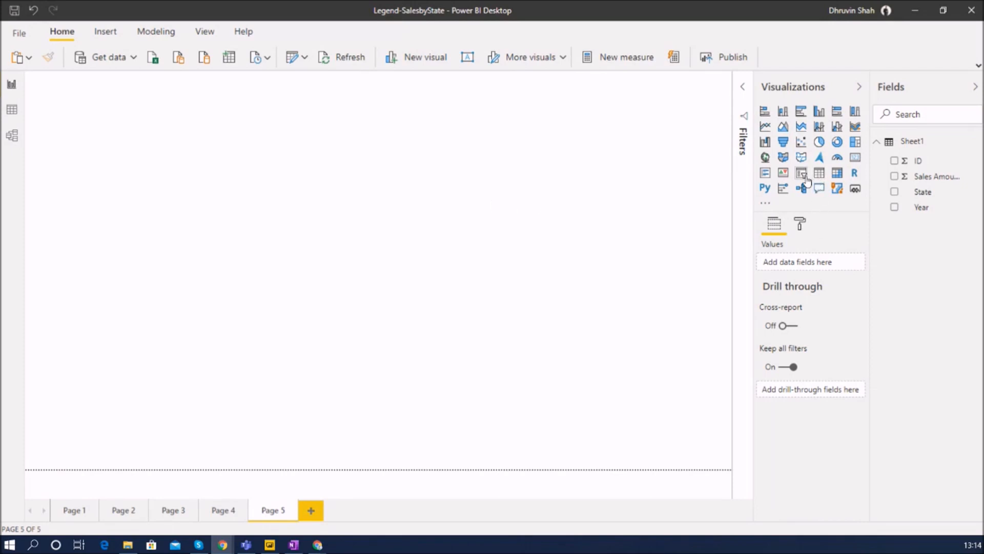
- Add an empty slicer visual to Page 5 from the Visualizations pane
left_click(800, 172)
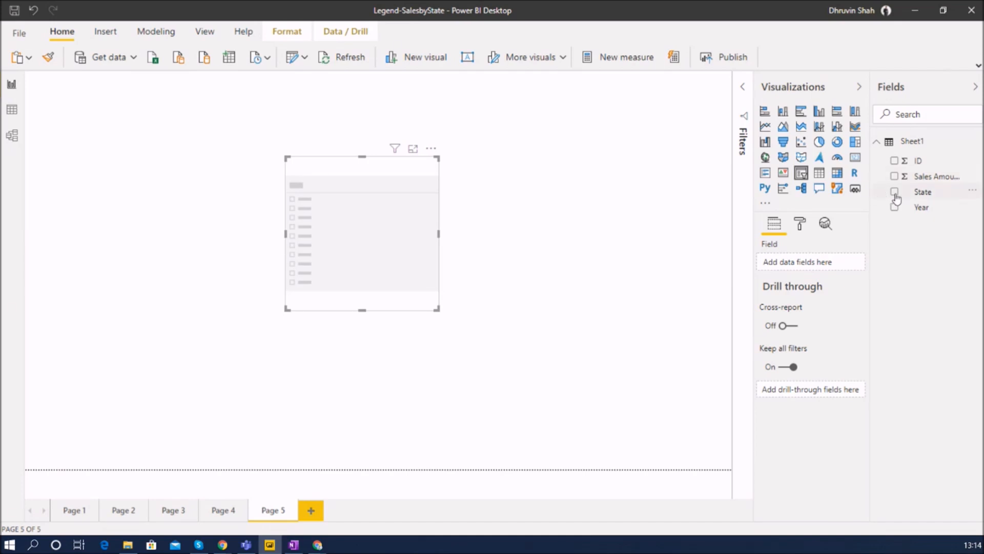
mouse_move(896, 212)
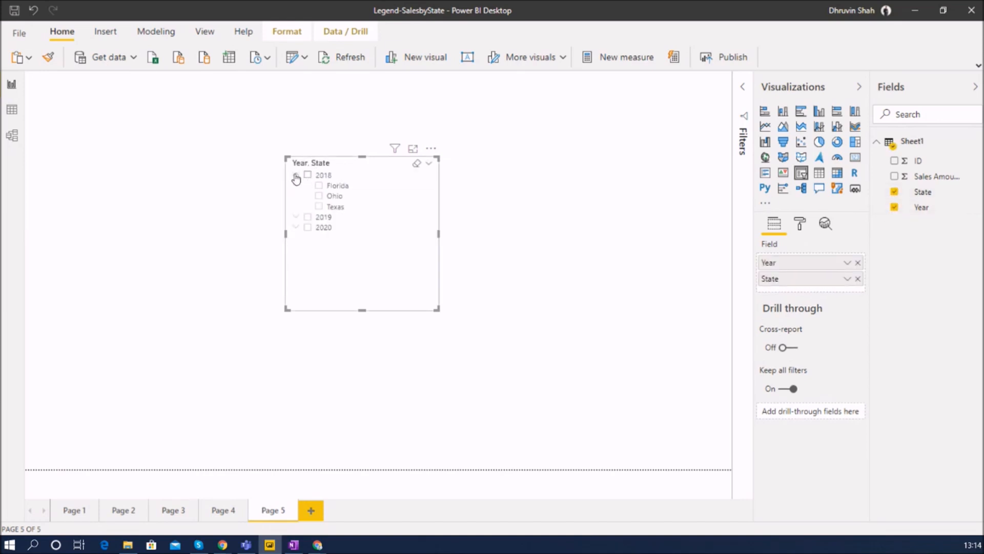
- Expand 2019 and 2020 to list their states and resize the slicer narrower and taller
left_click(297, 217)
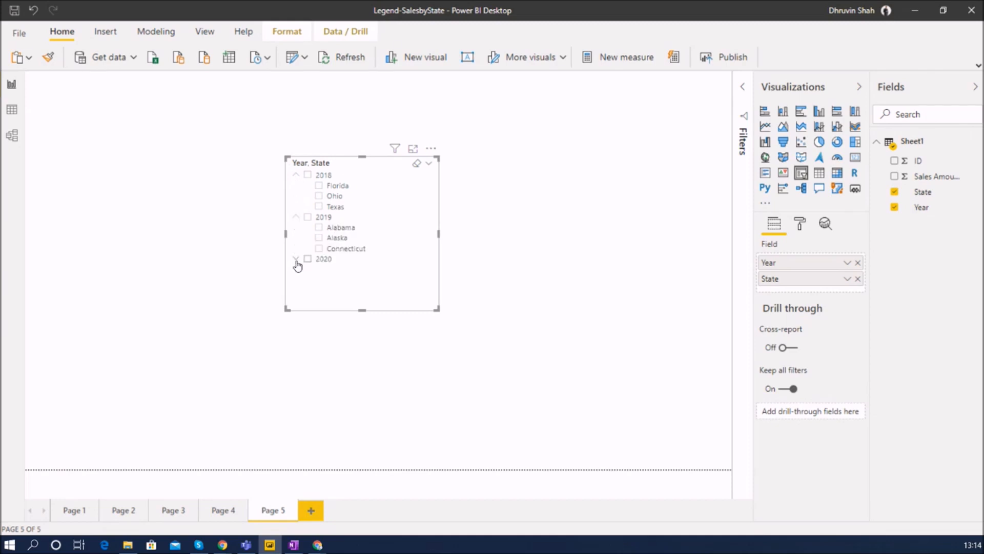
left_click(296, 258)
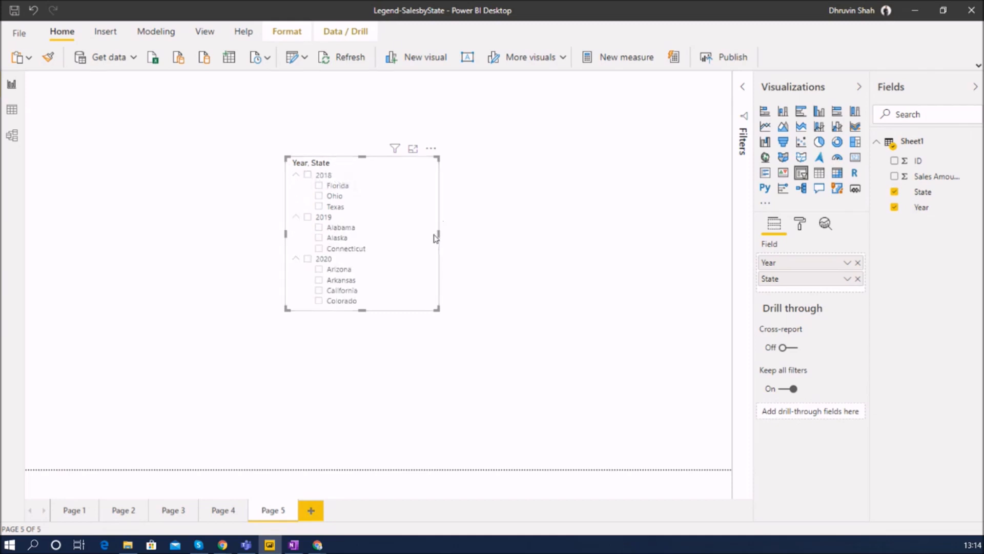
left_click_drag(440, 237, 370, 244)
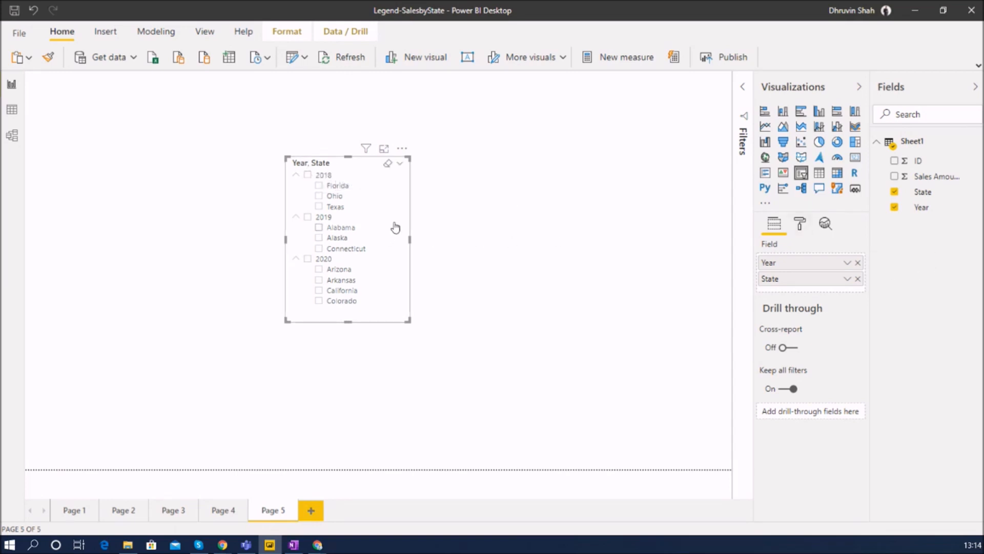
mouse_move(408, 166)
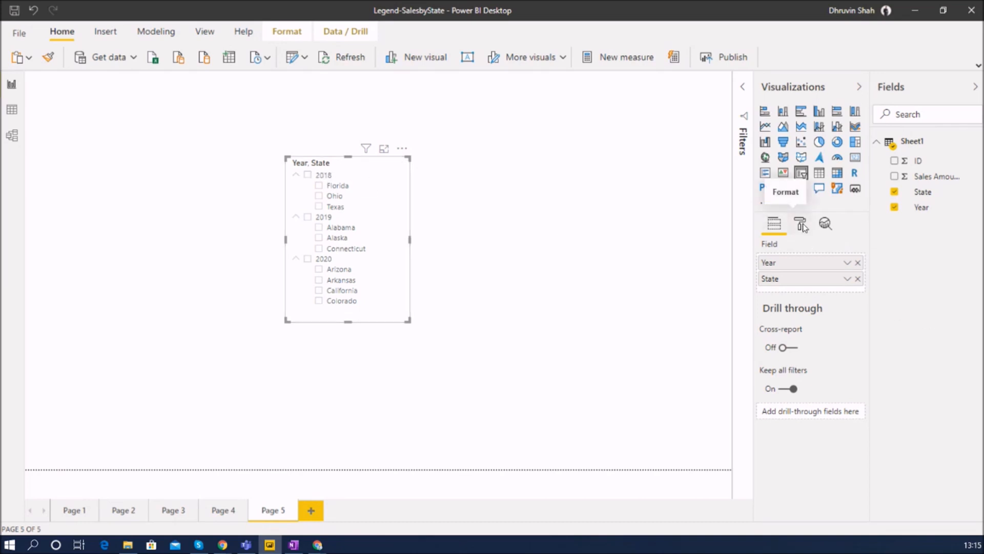
- In the slicer header formatting, replace the title text 'Year, State' with 'Sales'
left_click(800, 223)
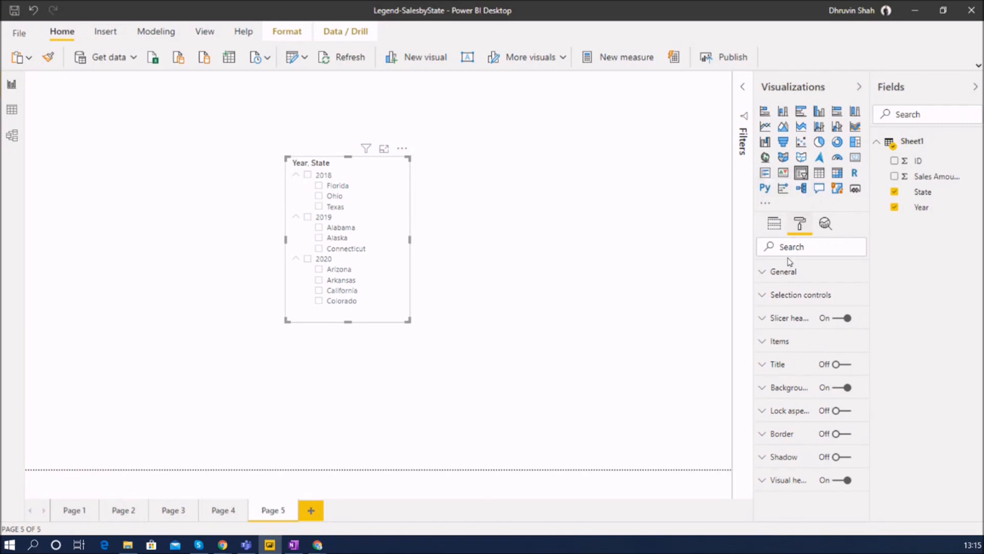
left_click(792, 318)
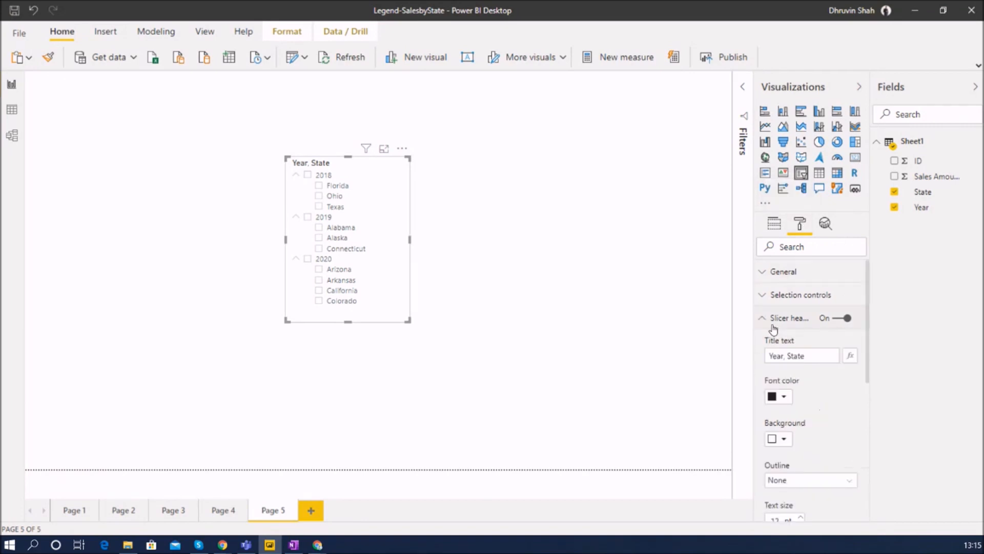
mouse_move(788, 348)
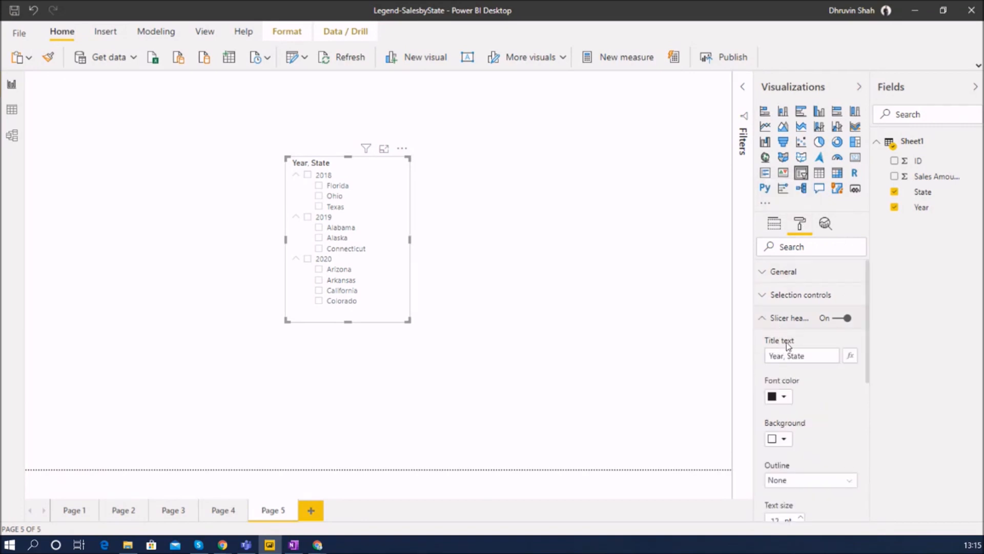
double_click(797, 356)
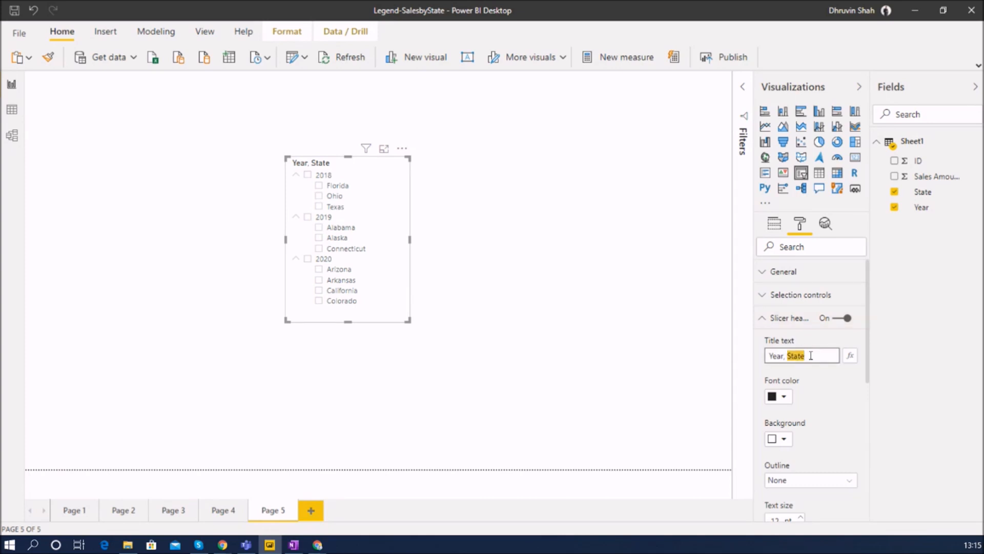
type("Sales")
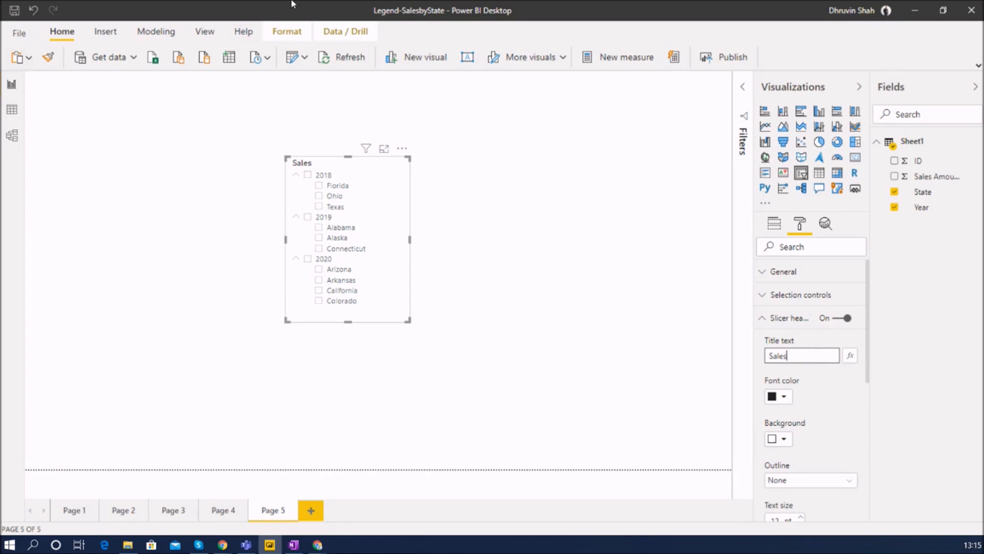
mouse_move(337, 174)
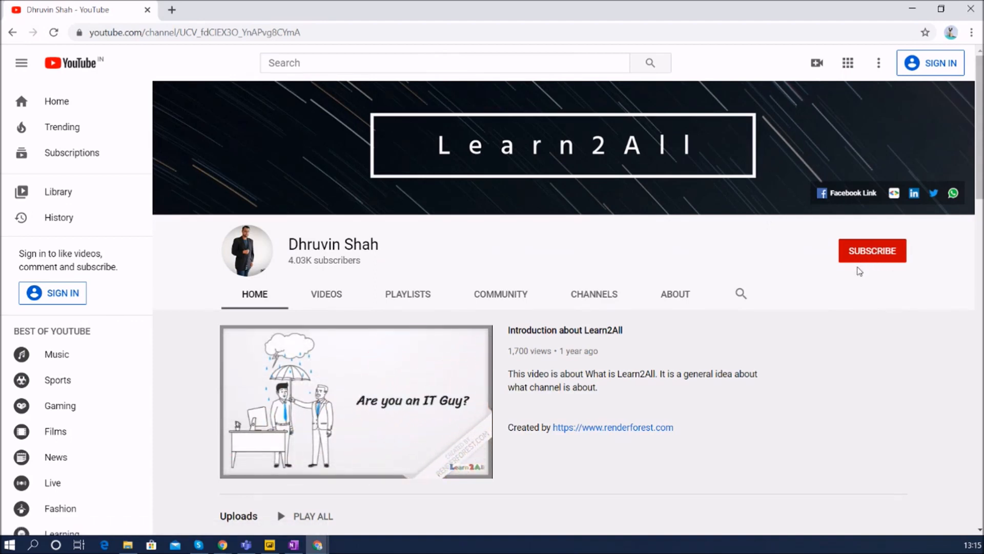
mouse_move(871, 250)
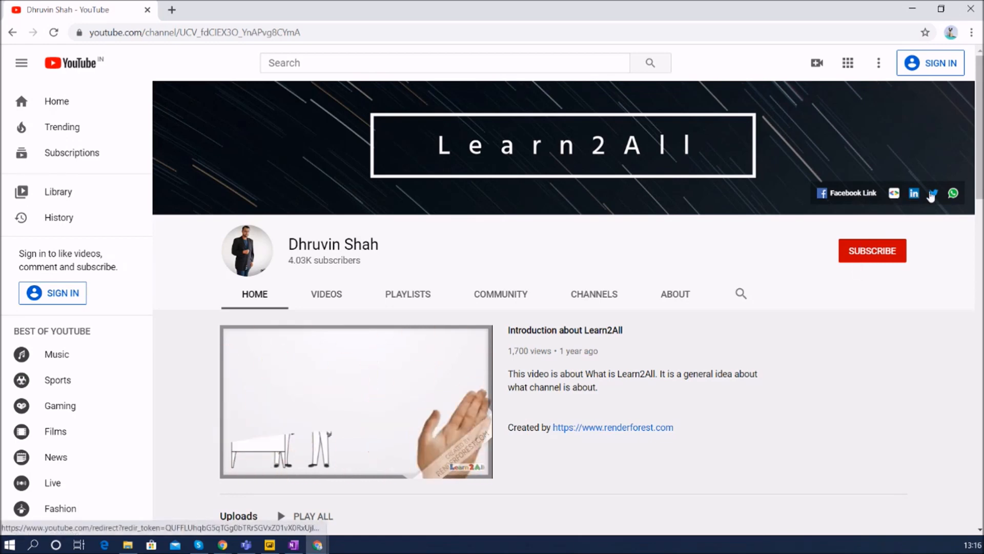
mouse_move(952, 194)
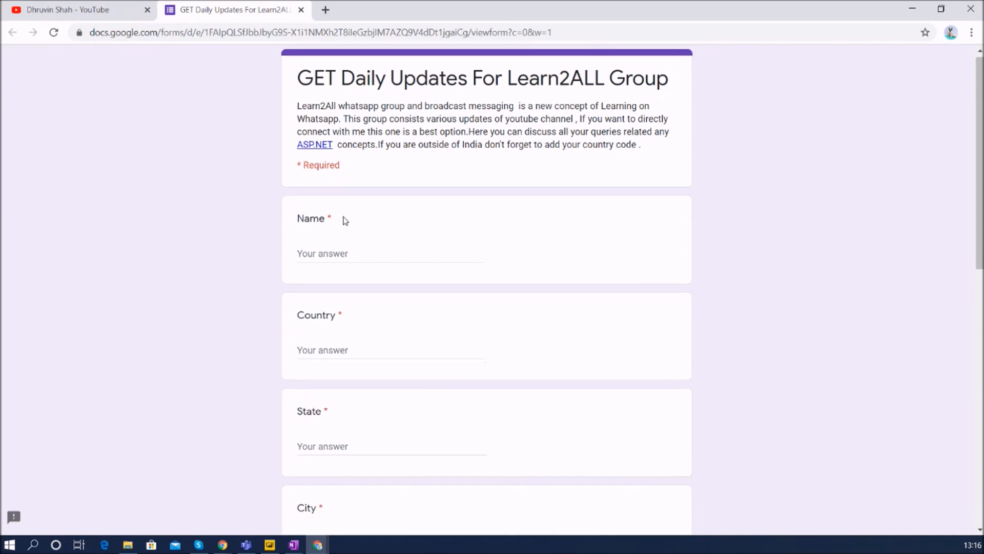
- Scroll through the Learn2All sign-up form, then return to the YouTube channel tab
scroll("down", 3)
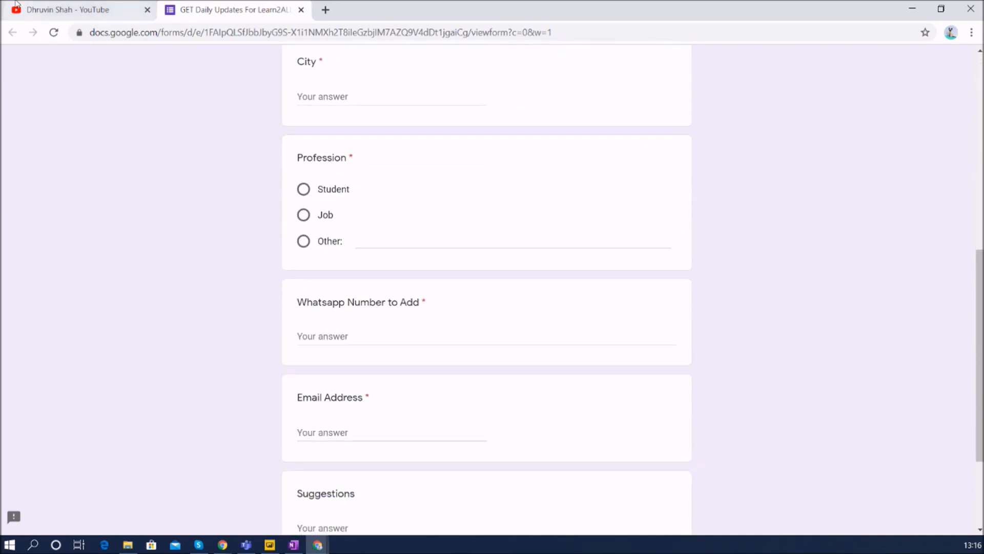
left_click(75, 9)
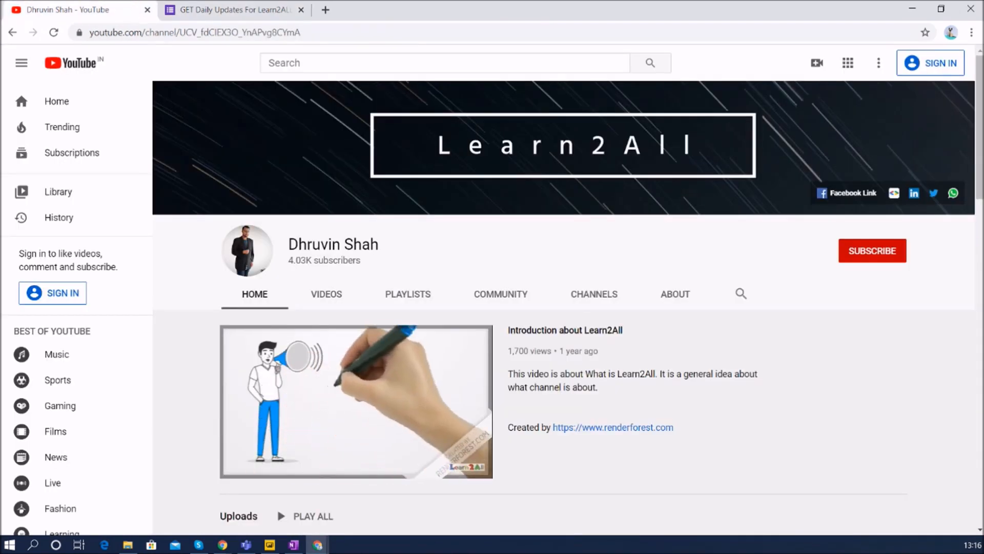